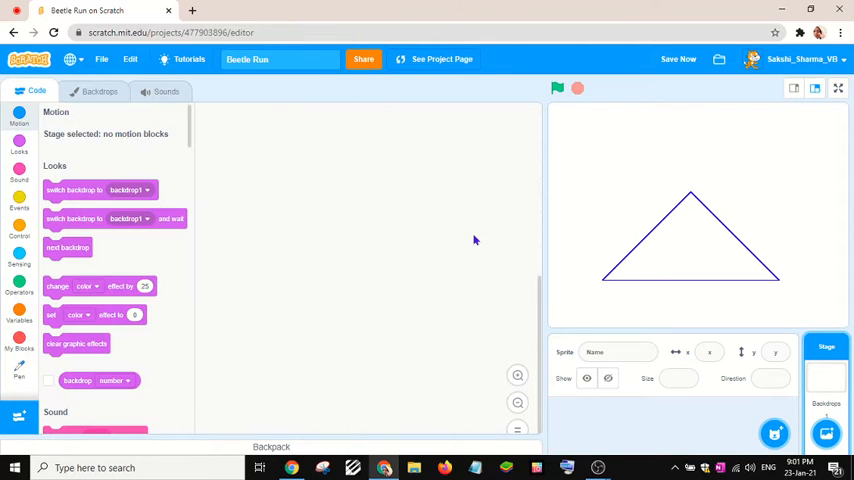
mouse_move(790, 447)
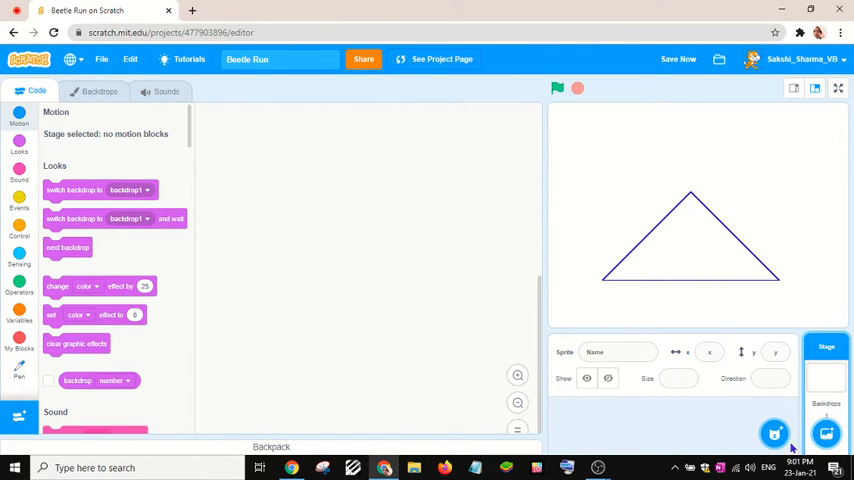
Add the Beetle sprite from the sprite library
left_click(280, 59)
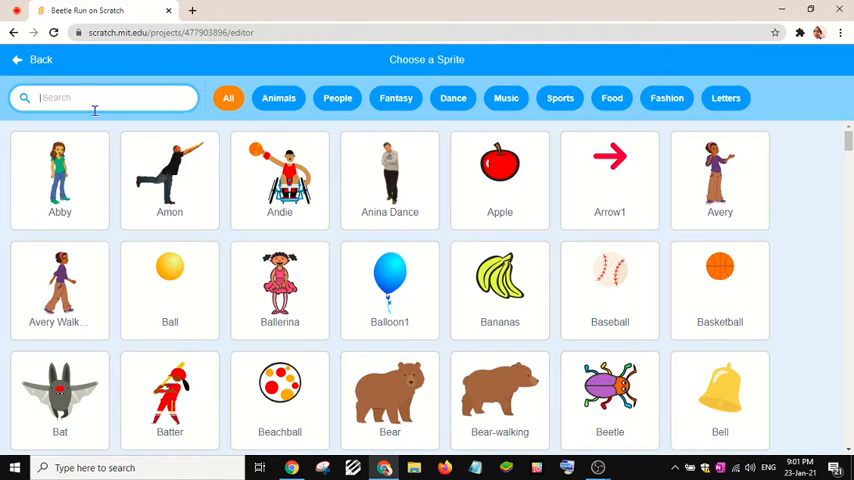
left_click(32, 59)
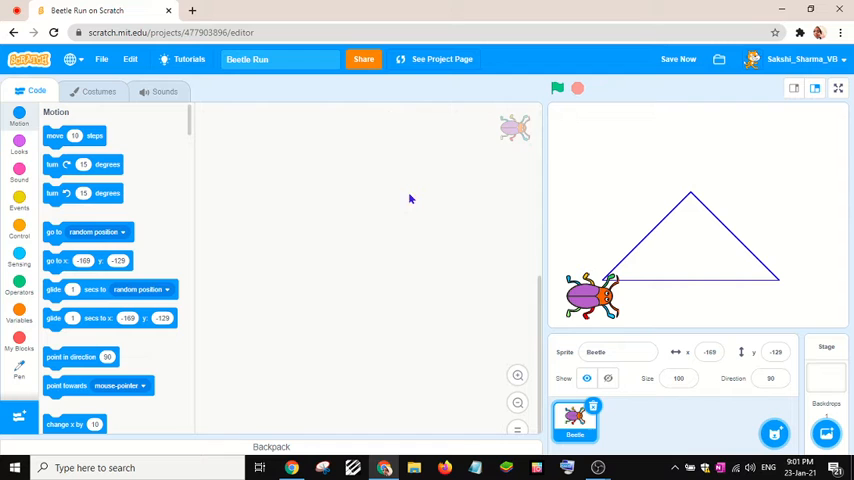
Start the Beetle script with 'when green flag clicked' and point in direction 45
left_click(19, 200)
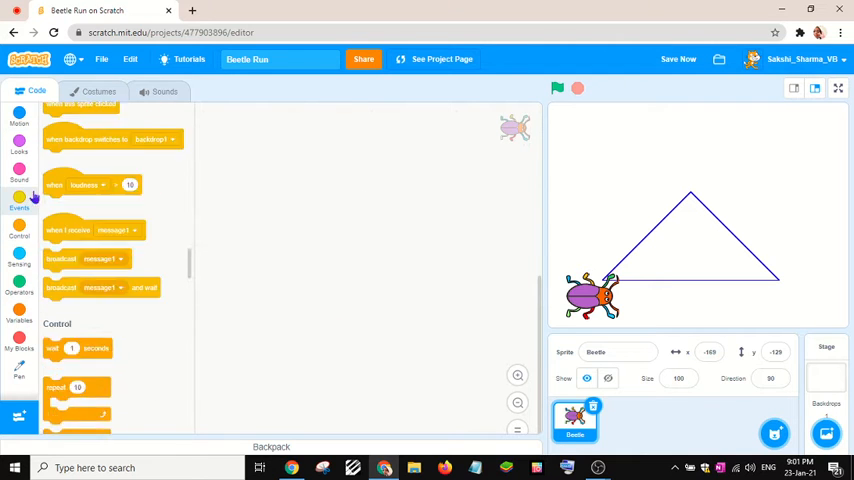
left_click(19, 200)
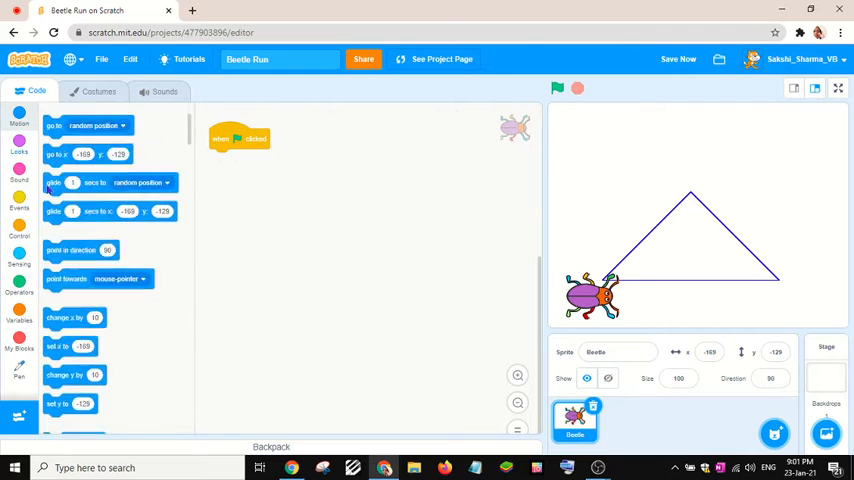
scroll("up", 3)
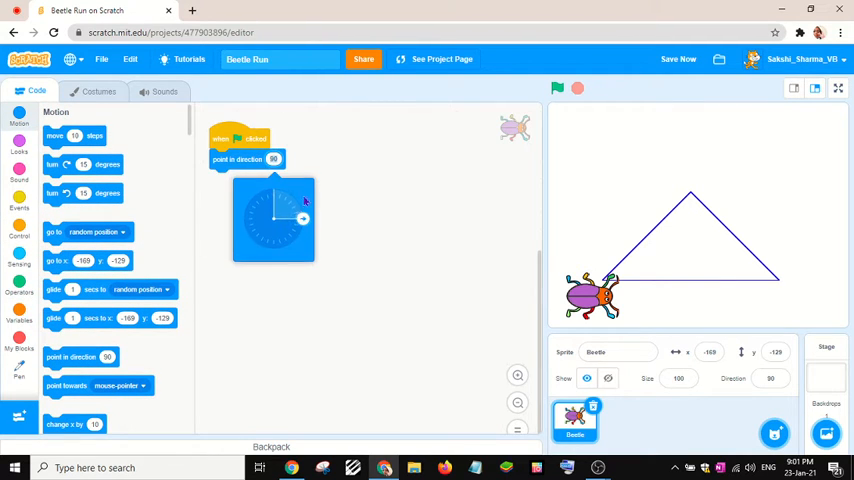
left_click_drag(302, 217, 295, 200)
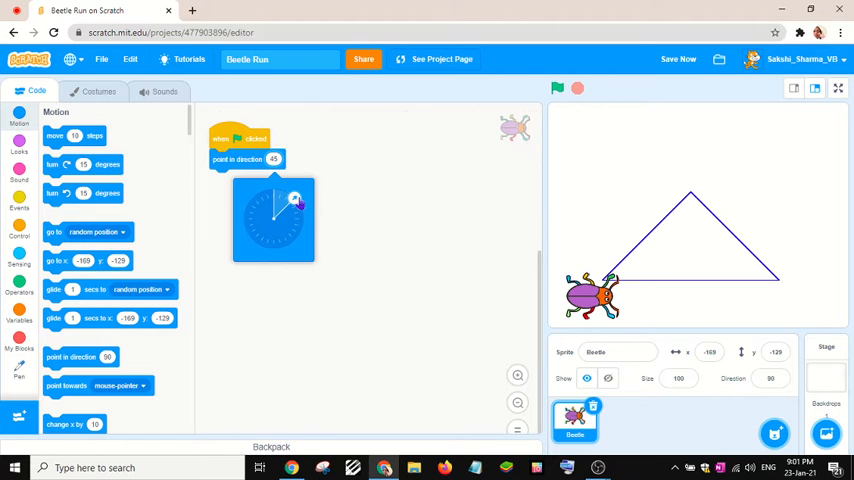
scroll("down", 3)
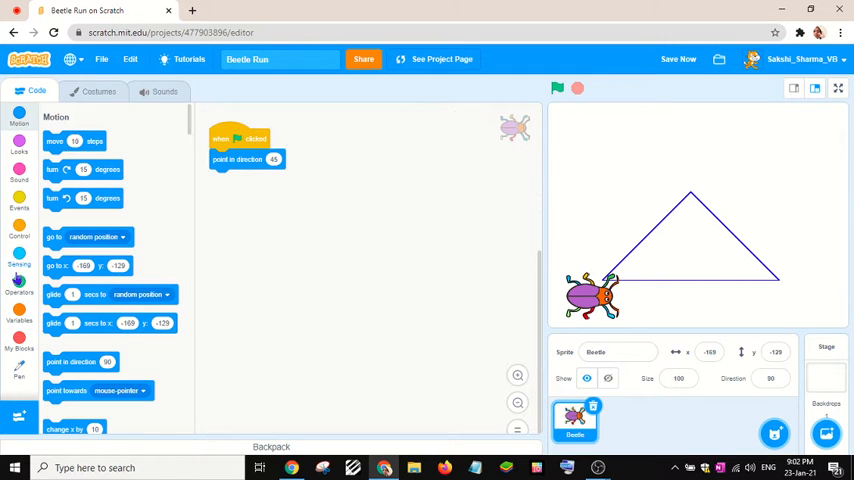
Attach pen down, move 200 steps, turn 90 degrees, move 200 steps and another turn
left_click(20, 292)
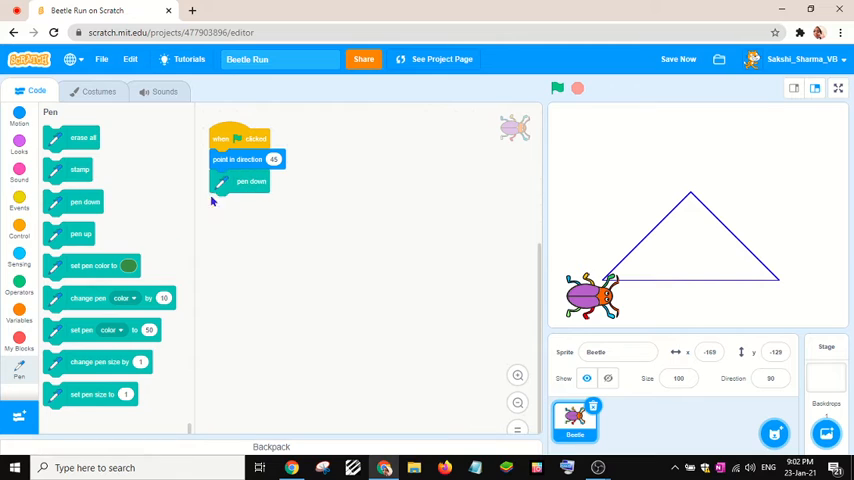
left_click(19, 128)
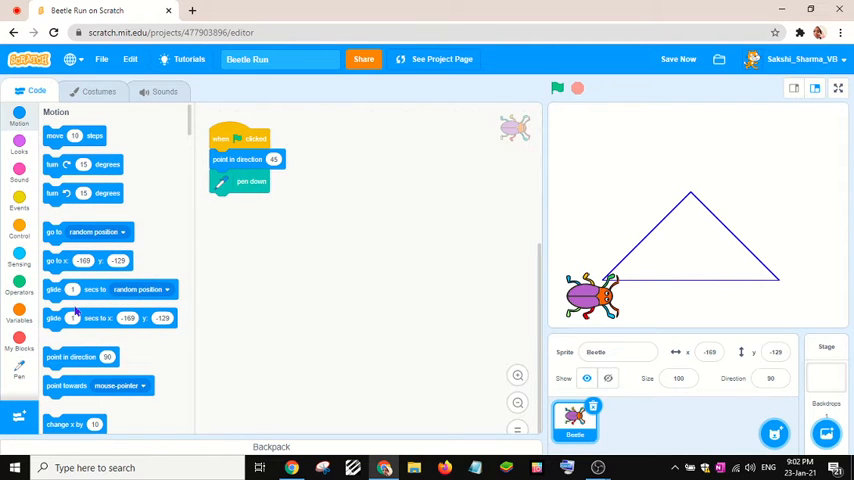
left_click_drag(75, 135, 240, 203)
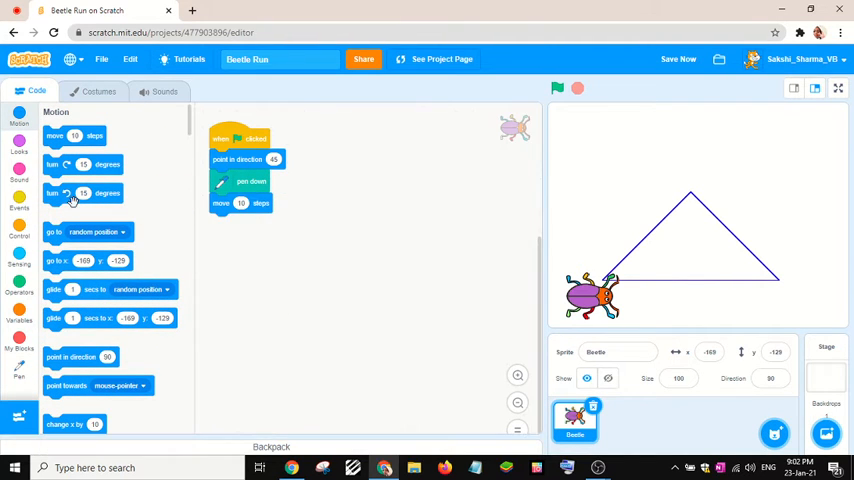
left_click_drag(83, 192, 180, 206)
type("200")
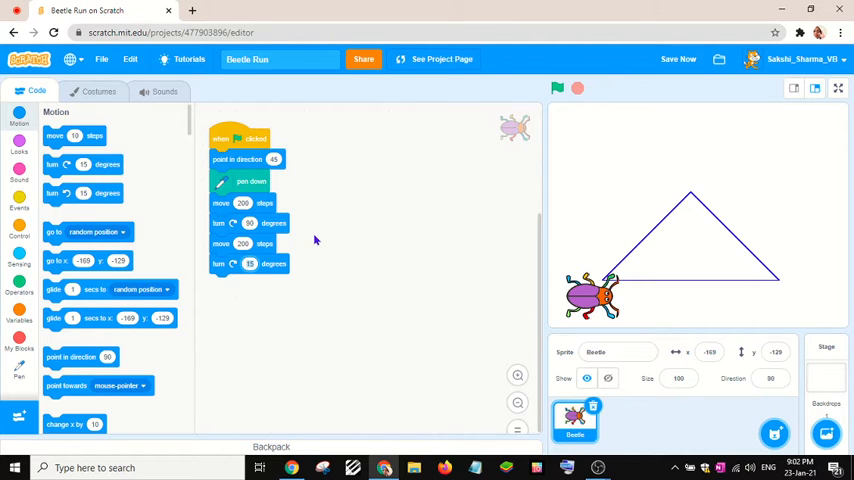
Set the last turn to 90, test with the green flag, and add erase all
left_click(558, 88)
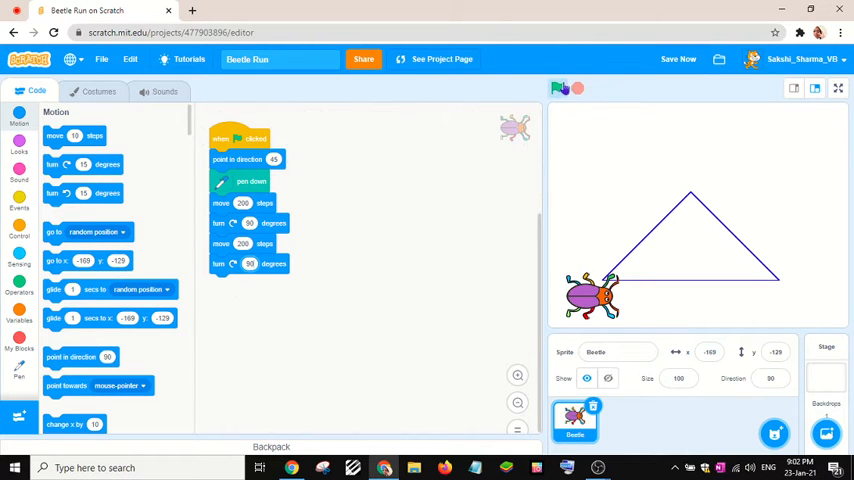
left_click(560, 88)
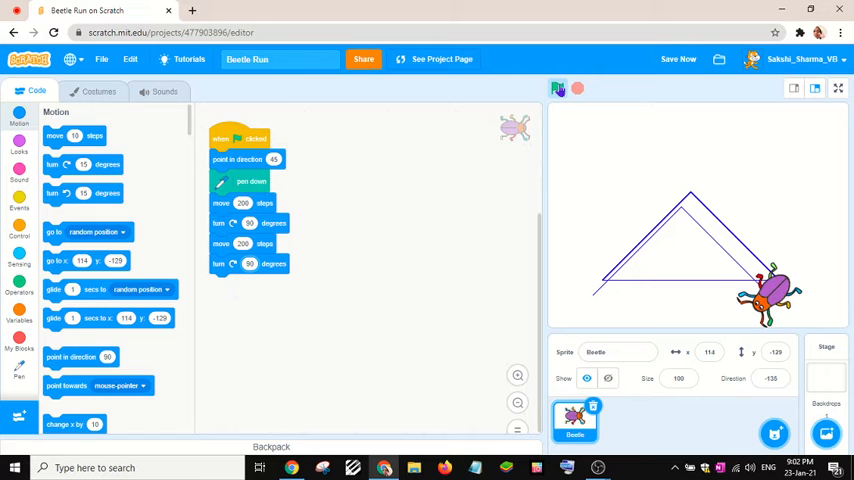
left_click(557, 88)
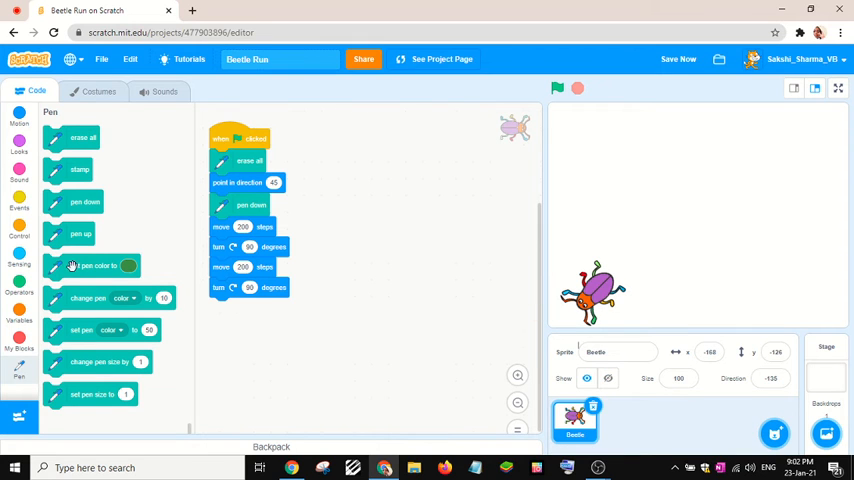
Add a second green-flag script going to x -168, y -126, then run it
left_click(19, 207)
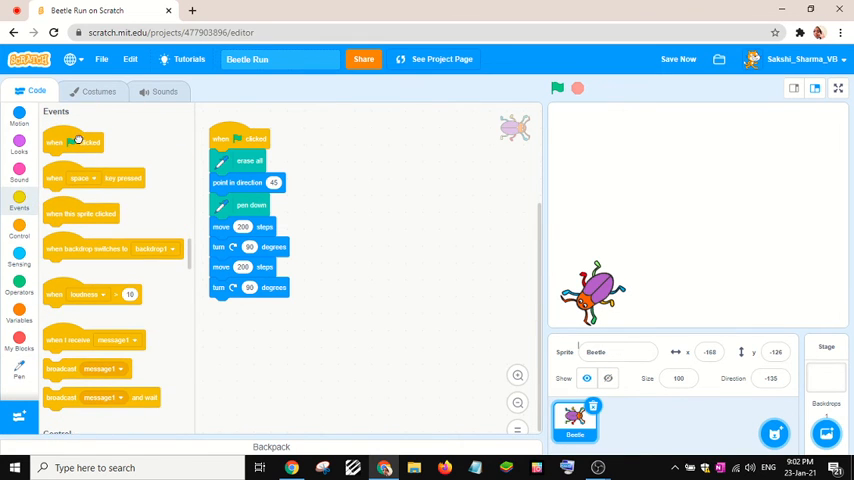
left_click(19, 131)
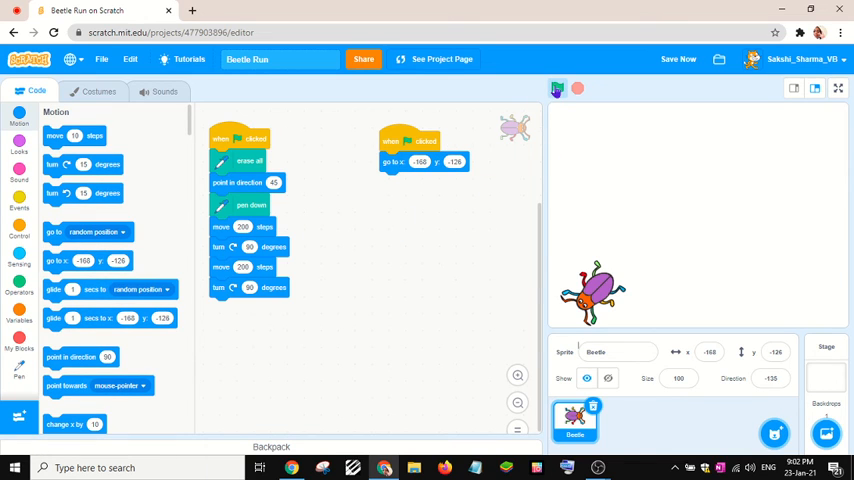
left_click(557, 89)
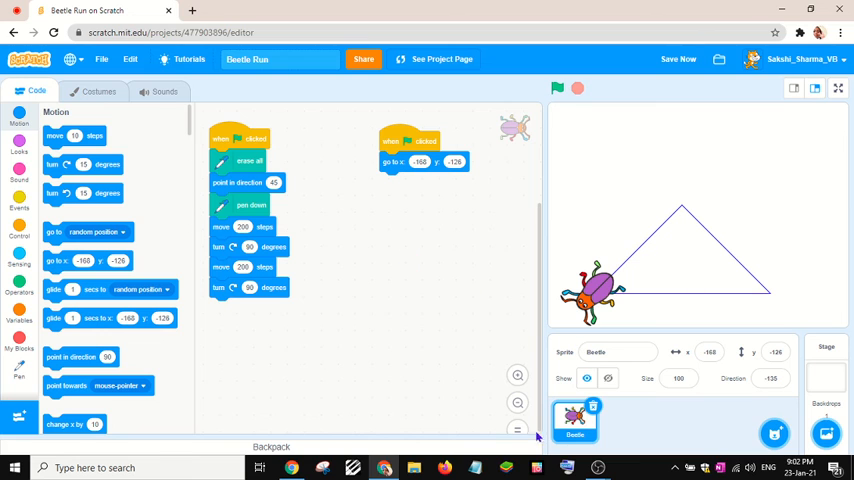
mouse_move(569, 467)
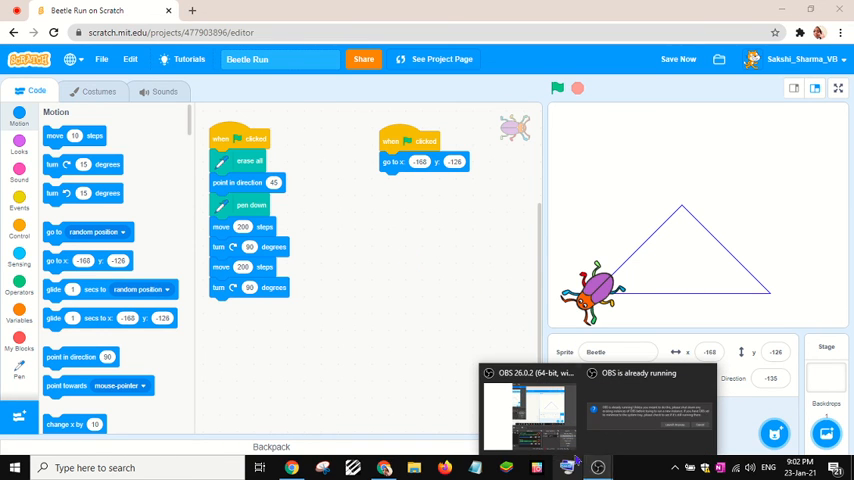
left_click(530, 410)
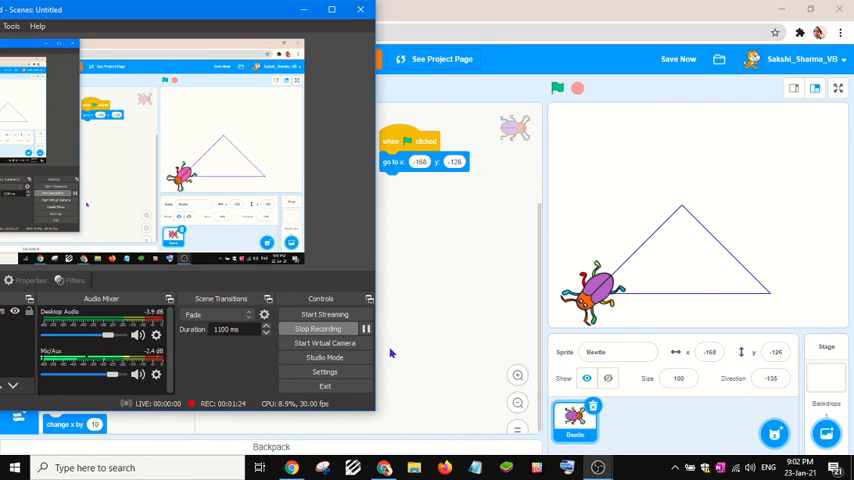